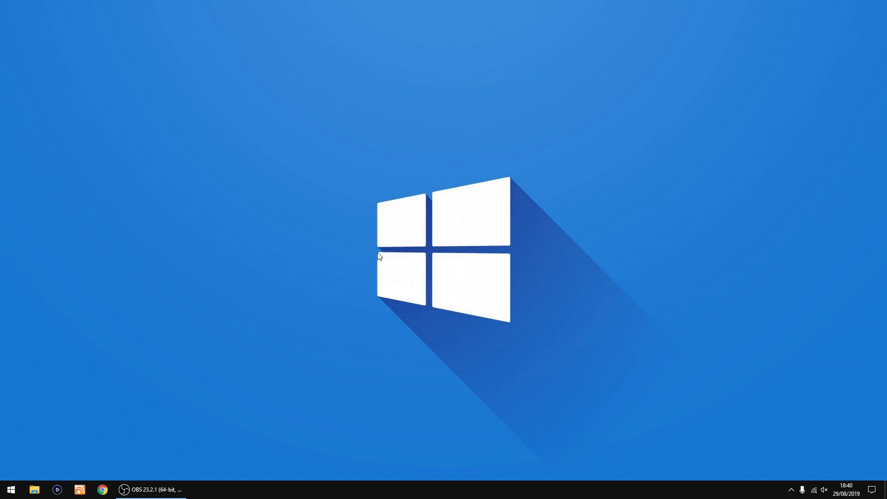
Launch Control Panel from the Start menu onto its category home page.
left_click(10, 490)
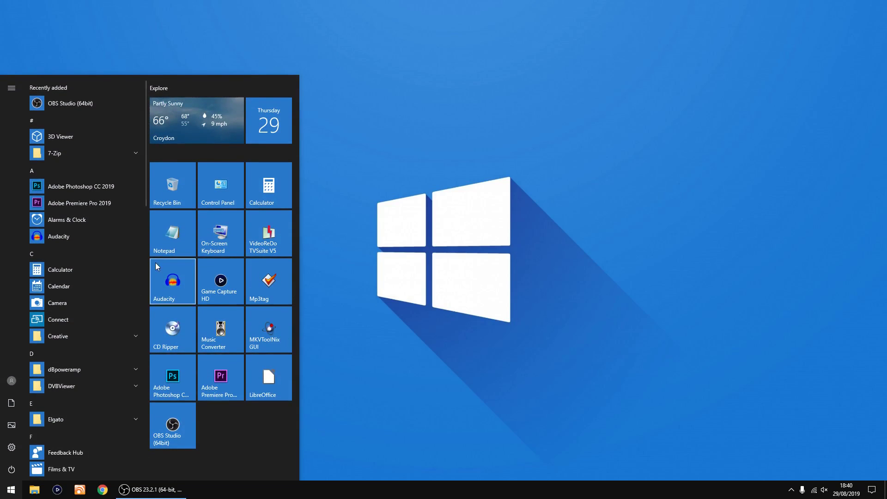
left_click(220, 185)
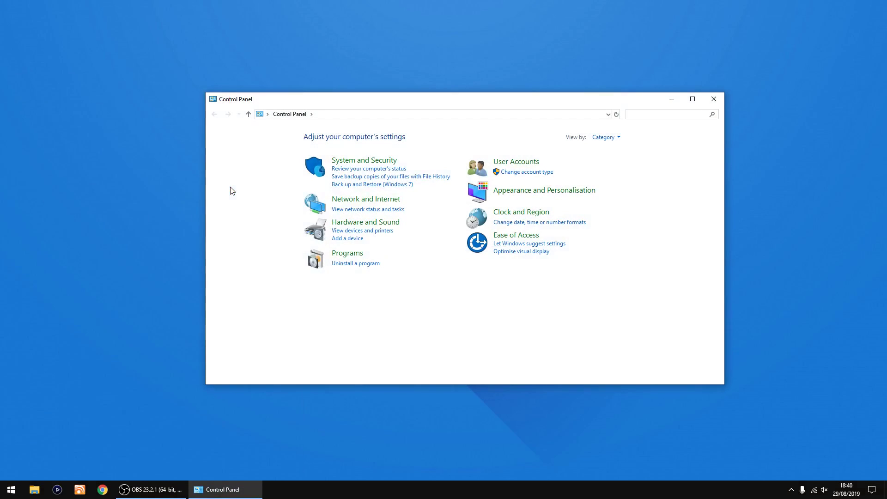
Browse the Windows Features list under Programs, then dismiss it back to the Programs page.
left_click(347, 253)
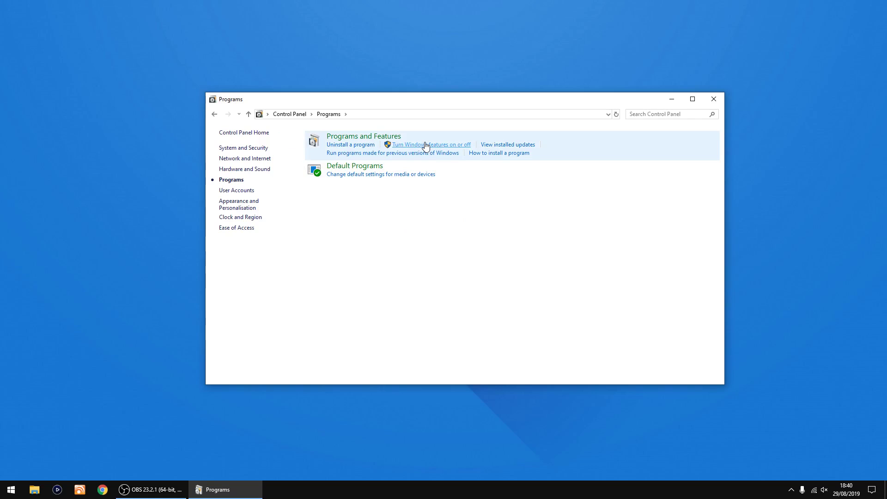
left_click(428, 144)
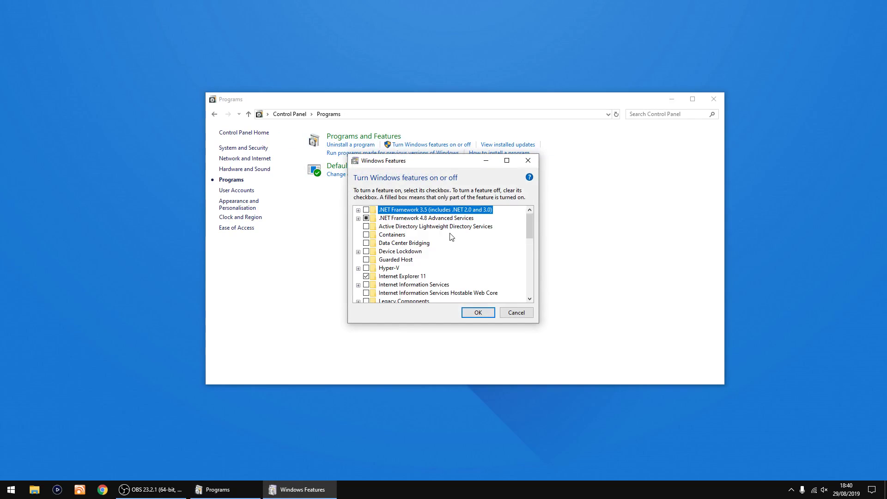
scroll("down", 3)
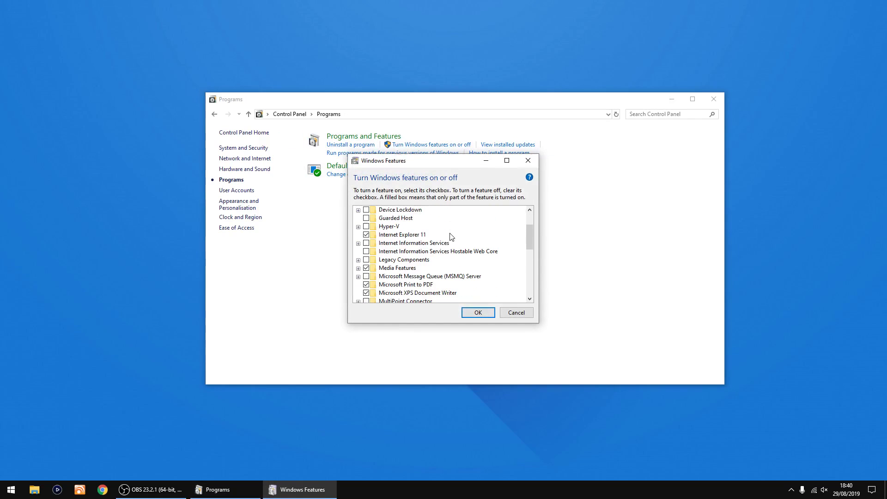
scroll("down", 3)
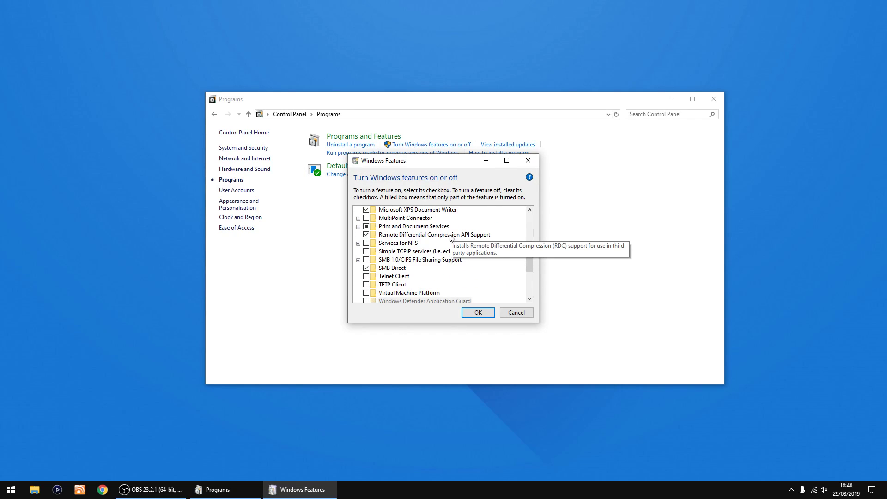
mouse_move(384, 262)
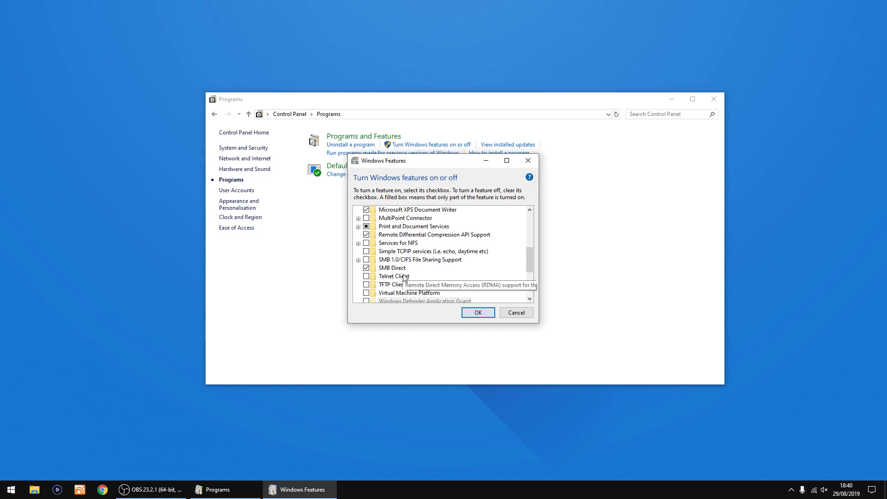
left_click(514, 312)
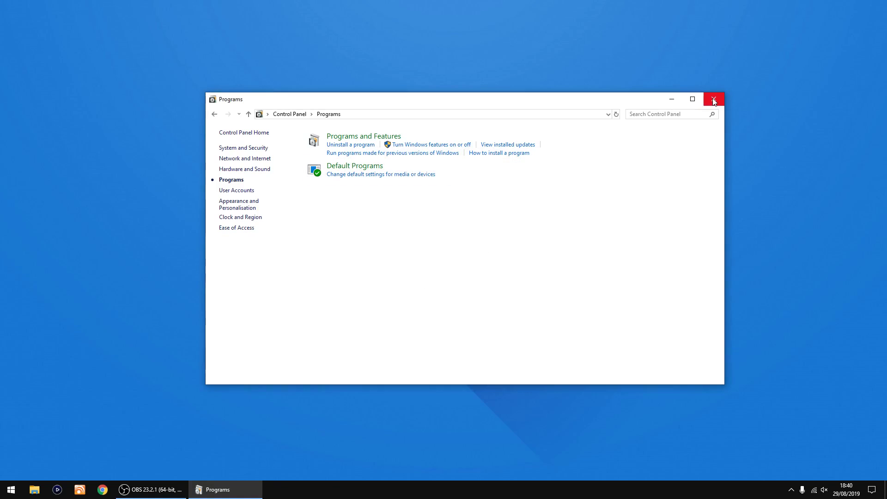
Close Control Panel and load the openmediavault login page in Chrome from its bookmark.
left_click(713, 98)
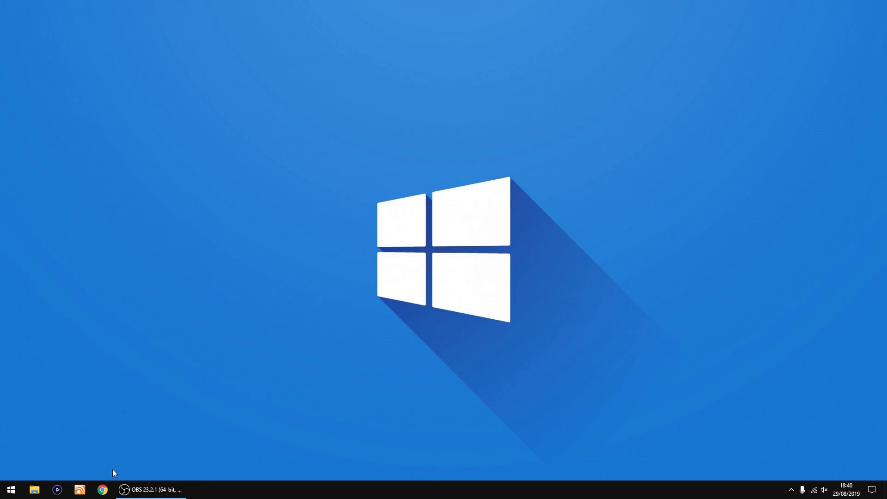
left_click(102, 489)
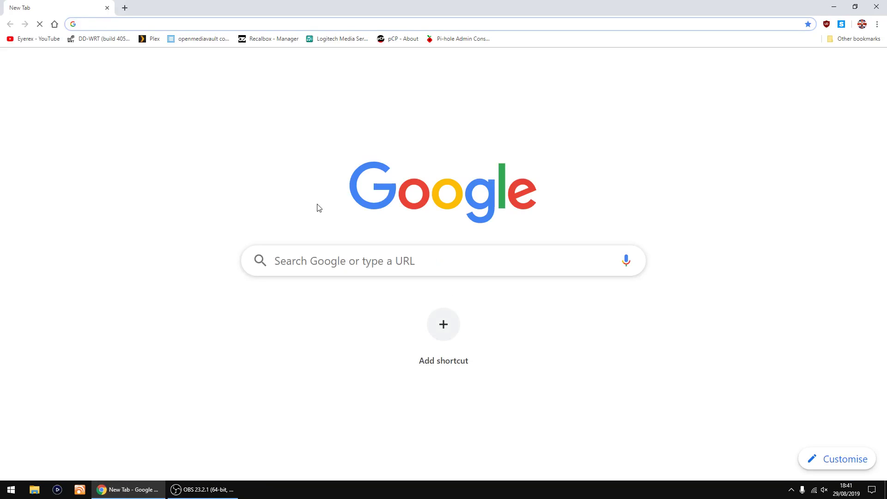
mouse_move(202, 39)
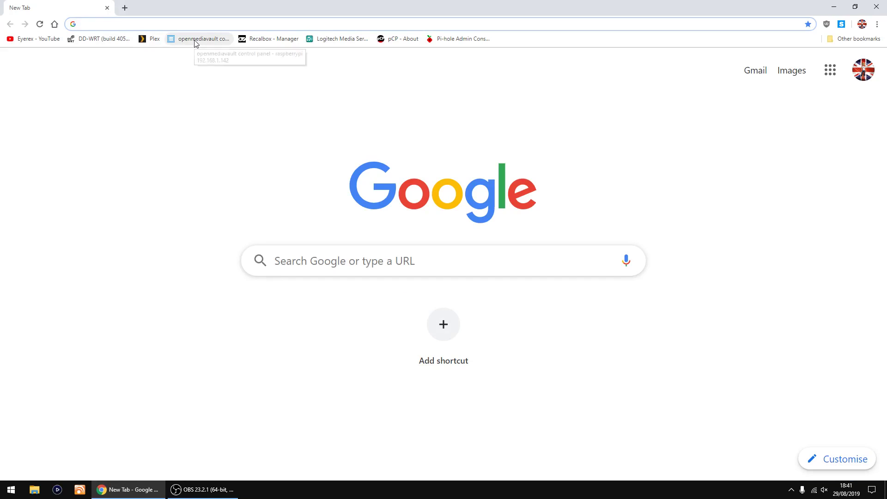
left_click(203, 39)
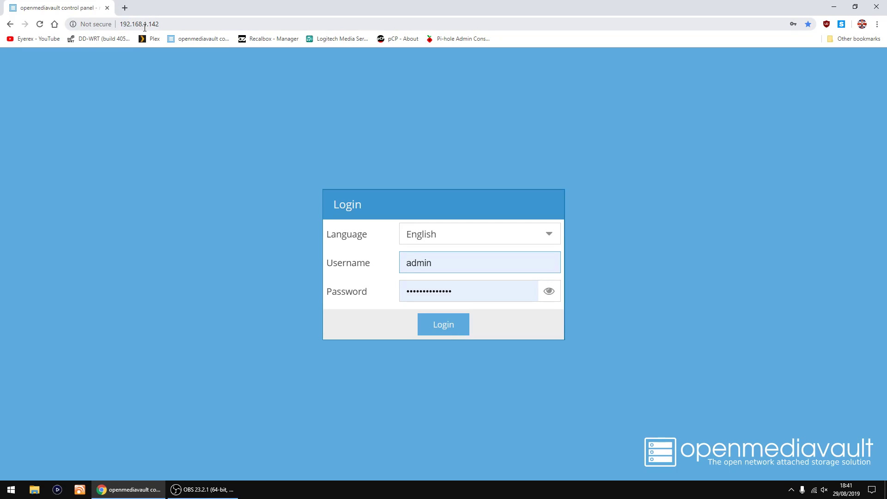
mouse_move(207, 126)
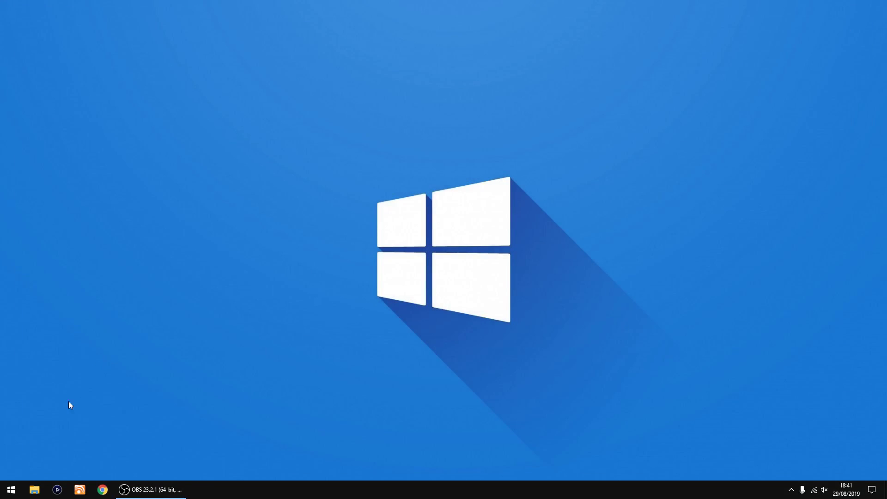
Launch File Explorer and navigate to the server path \\192.168.1.142\ listing the Movies and tv shares.
right_click(10, 489)
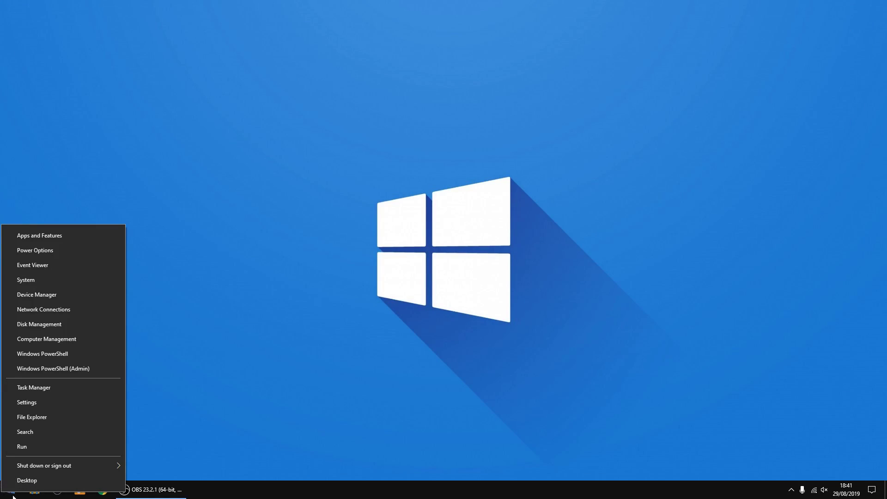
left_click(31, 416)
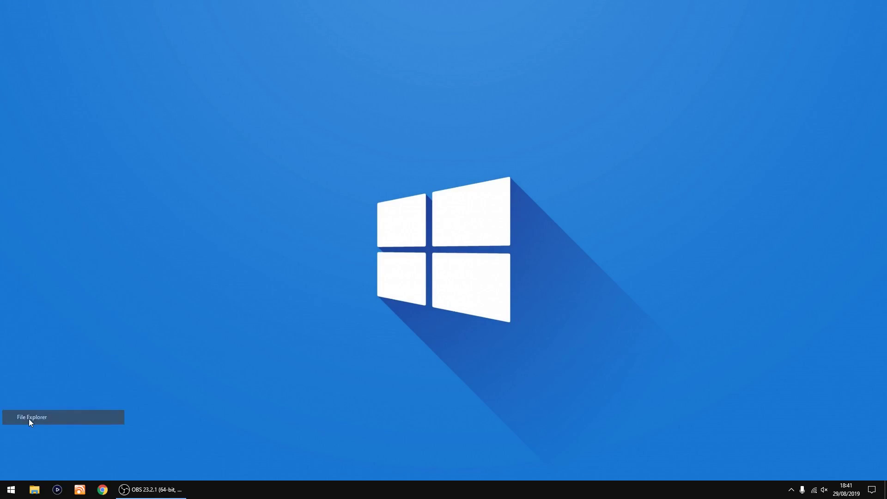
left_click(34, 490)
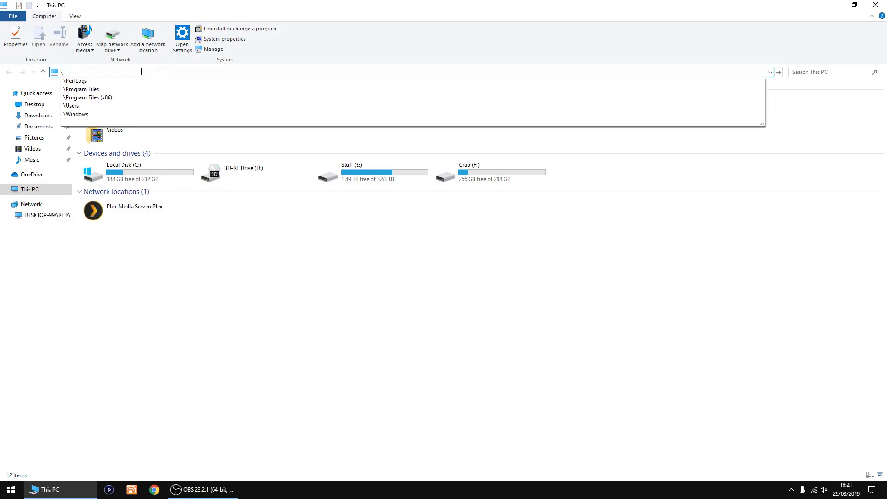
type("\\\\")
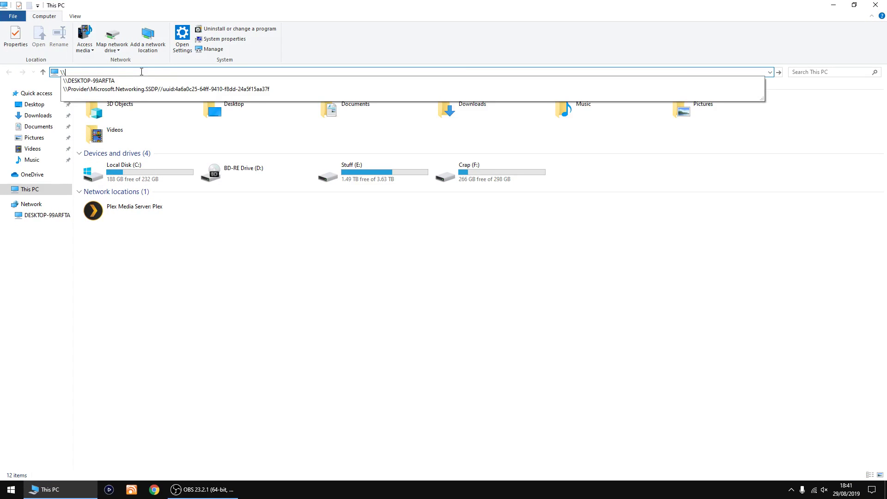
type("192.168.")
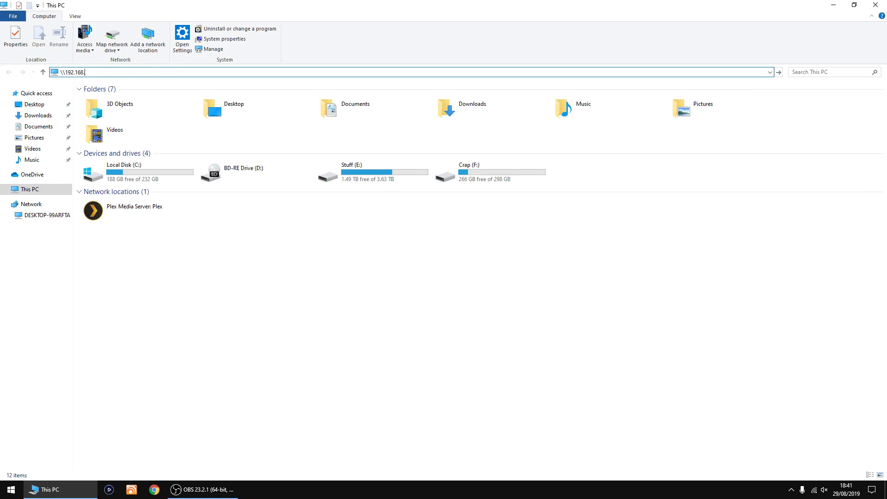
type("1.142\\")
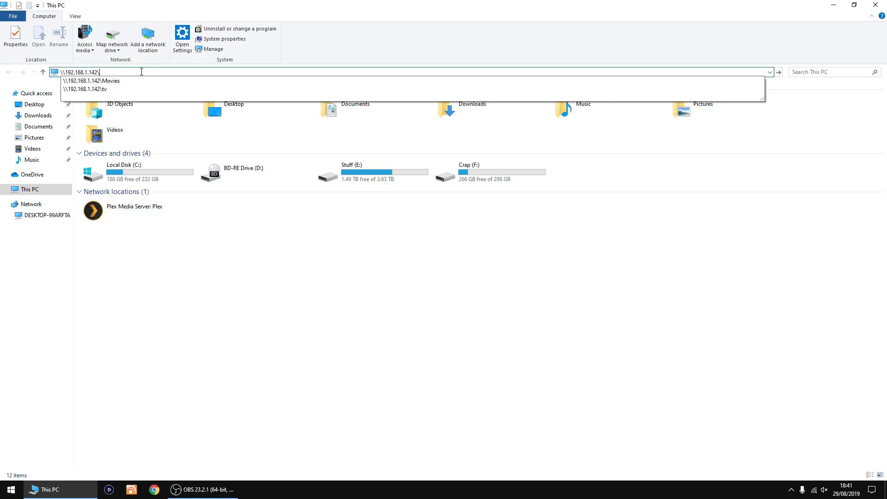
key("Return")
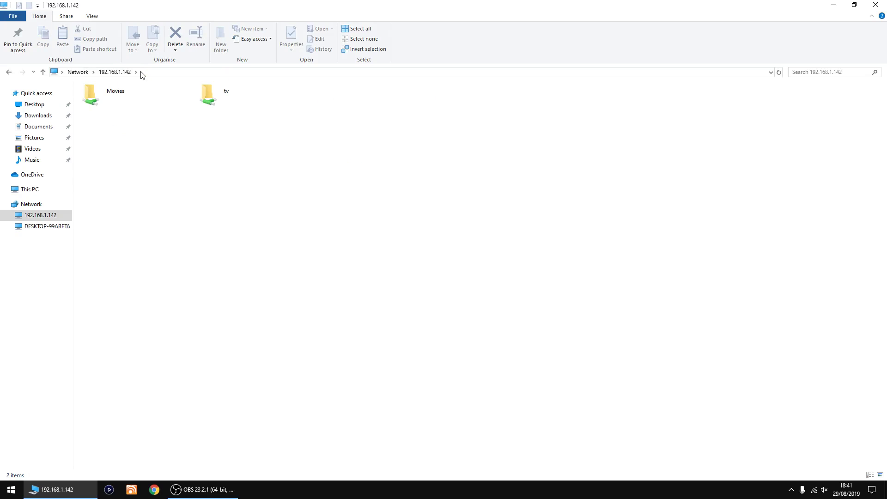
Pin the Movies and tv shares to Quick Access and show the tv share's 132 folders.
left_click(208, 95)
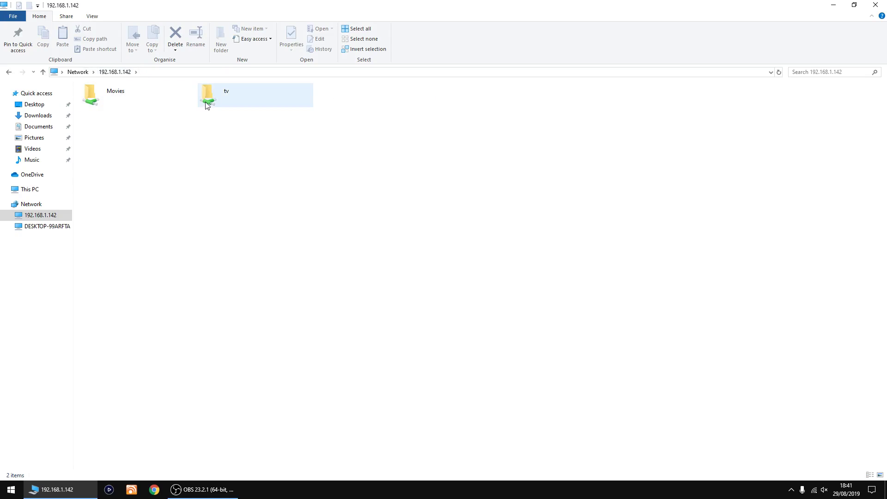
left_click(214, 161)
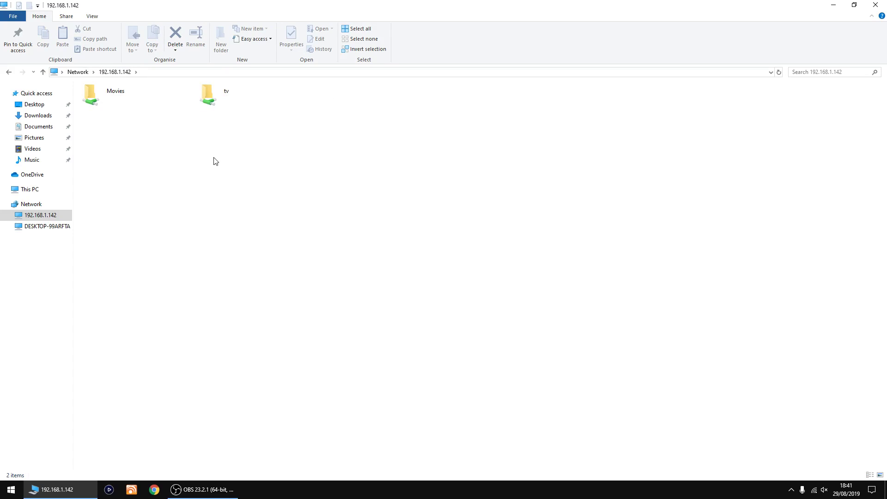
left_click(89, 96)
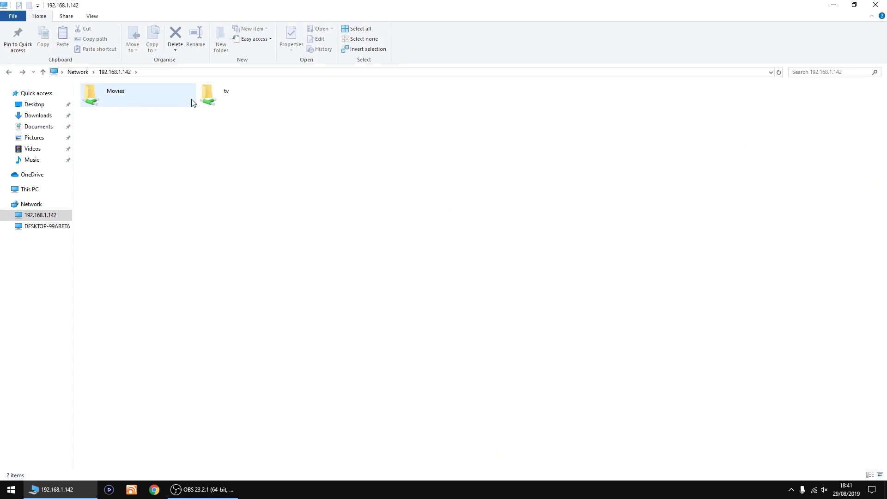
double_click(207, 94)
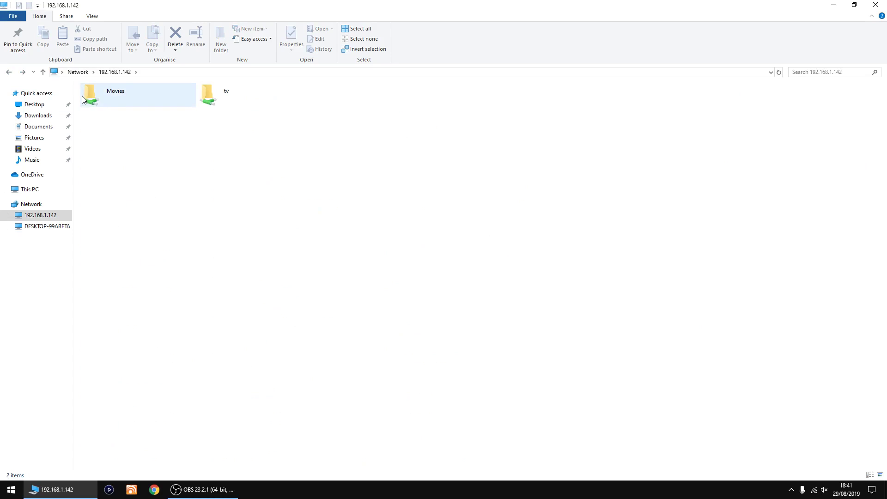
left_click(113, 94)
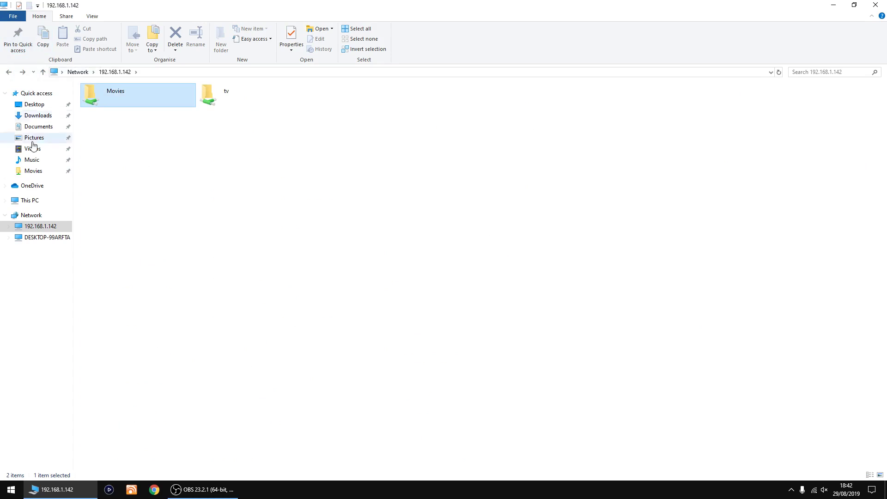
mouse_move(220, 128)
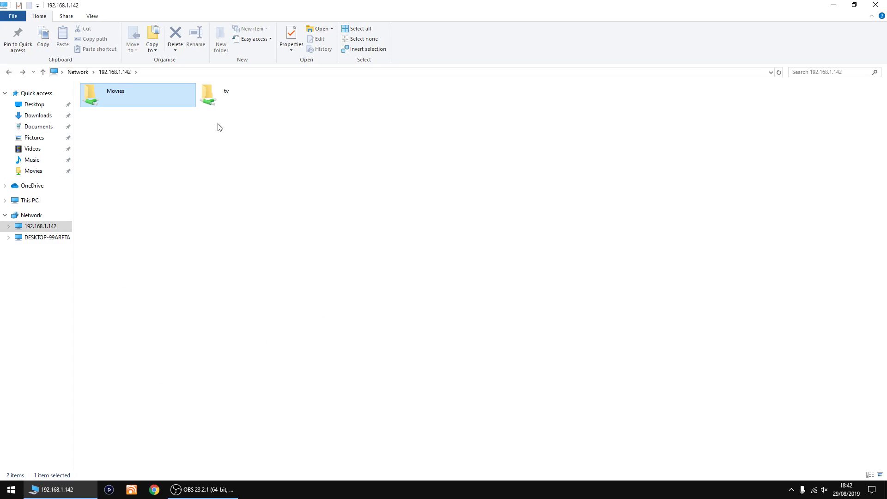
left_click(255, 94)
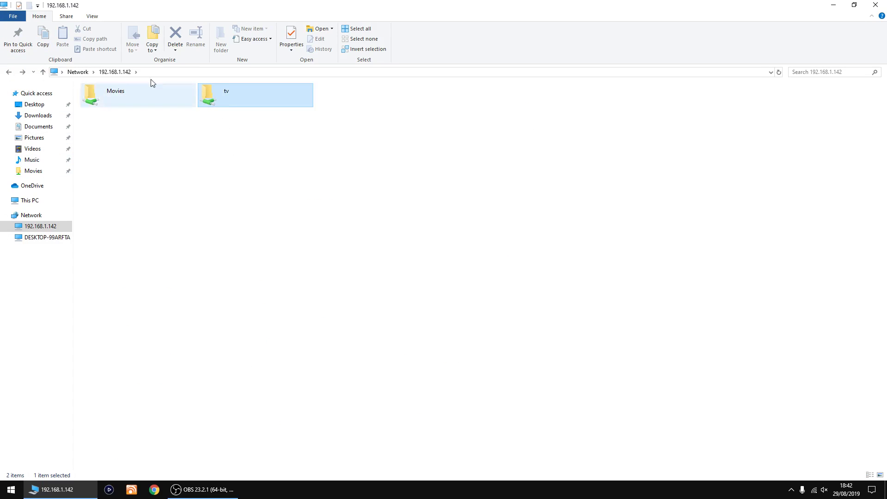
left_click(18, 39)
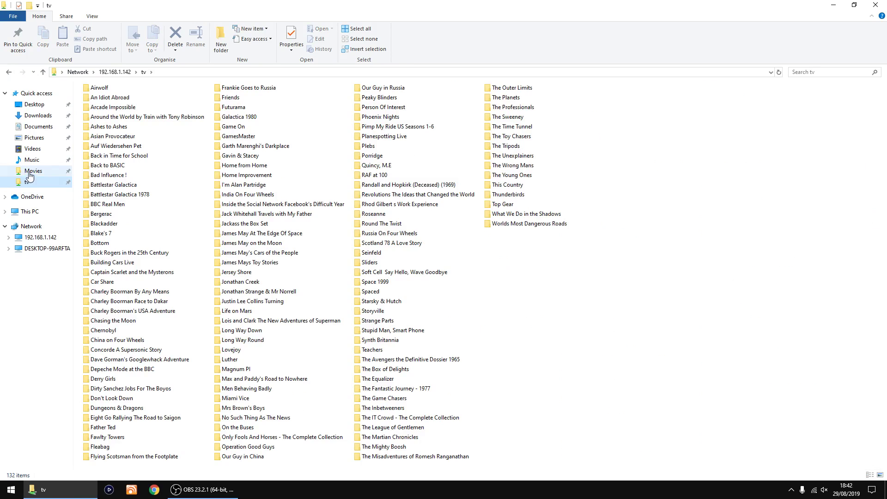
Pin the tv and Movies Quick Access shortcuts to Start and close File Explorer.
right_click(26, 182)
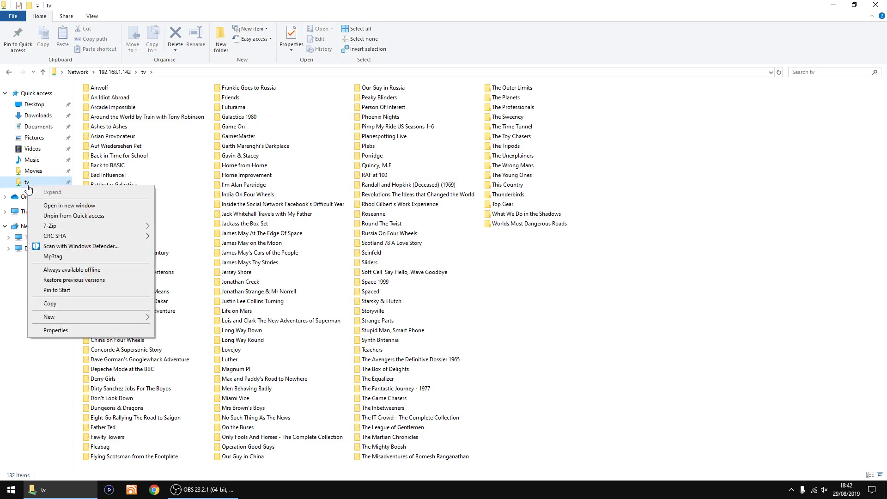
mouse_move(72, 279)
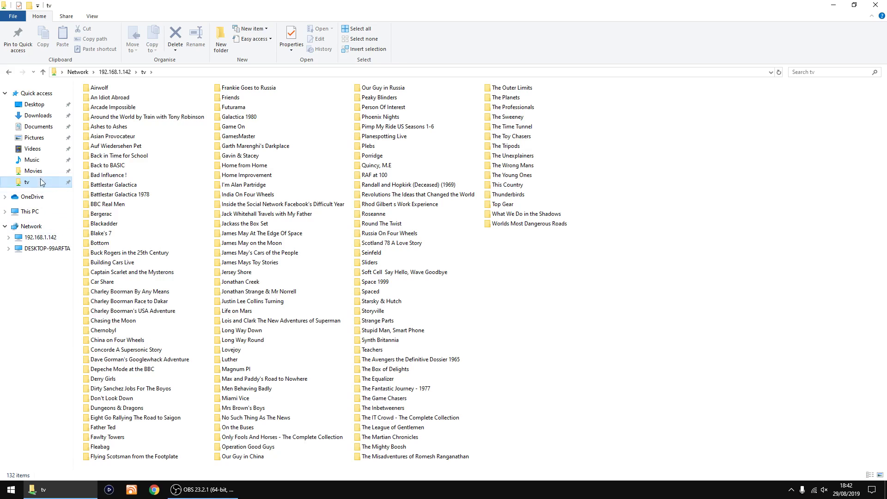
right_click(33, 170)
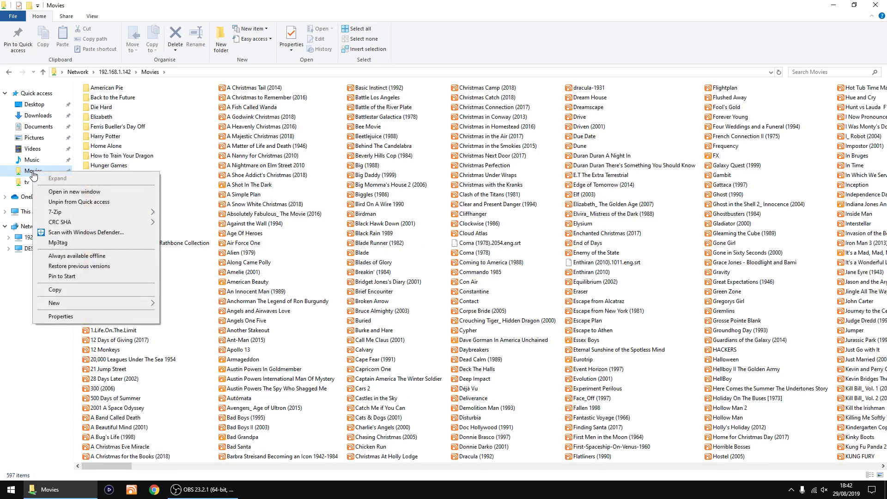
mouse_move(61, 276)
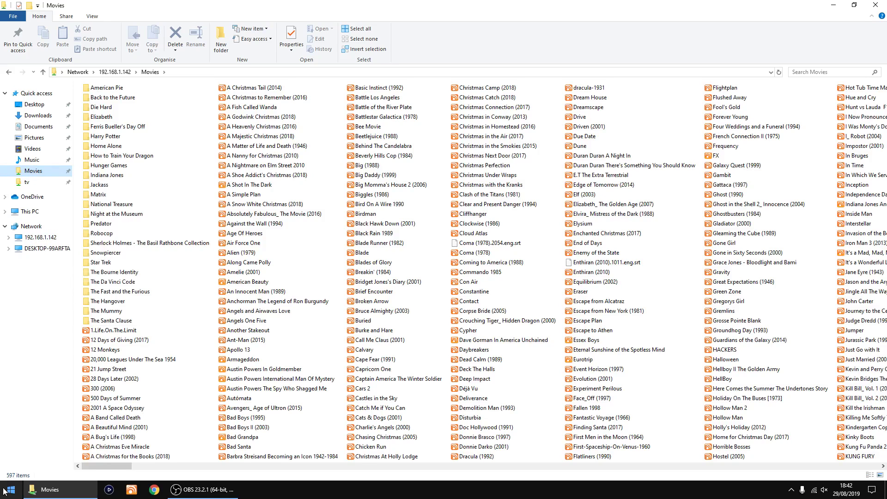
left_click(9, 490)
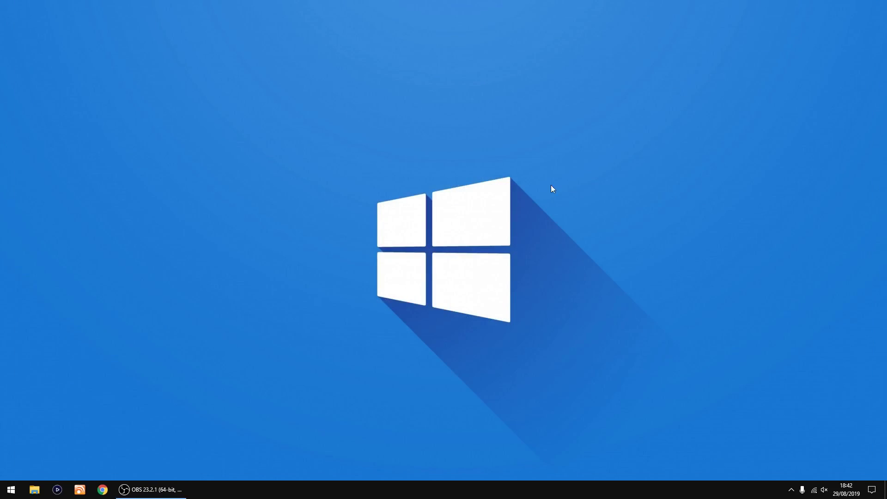
left_click(10, 489)
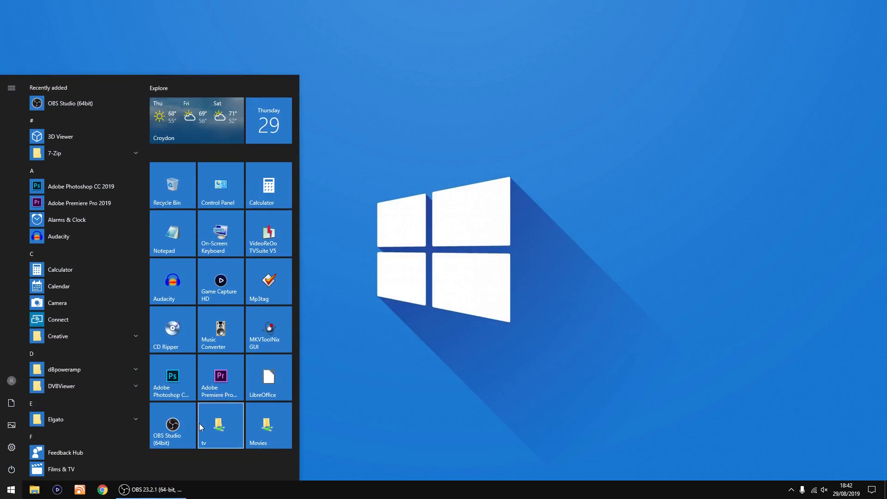
left_click(219, 425)
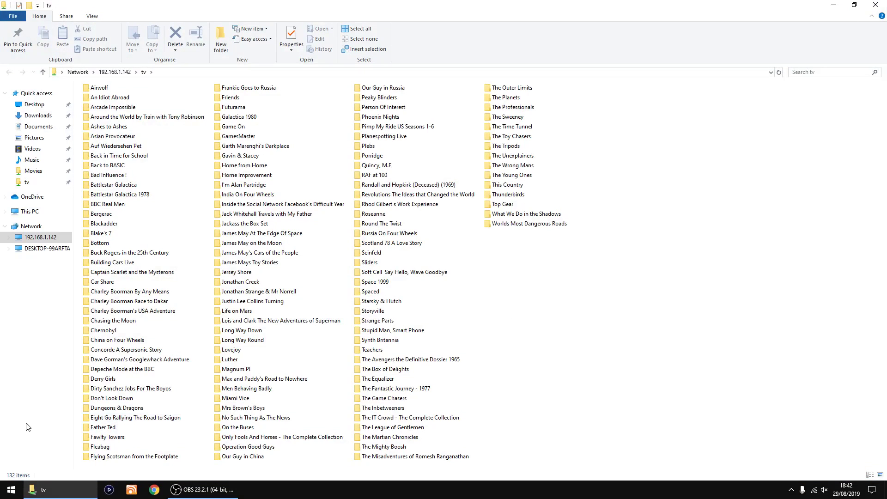
left_click(8, 489)
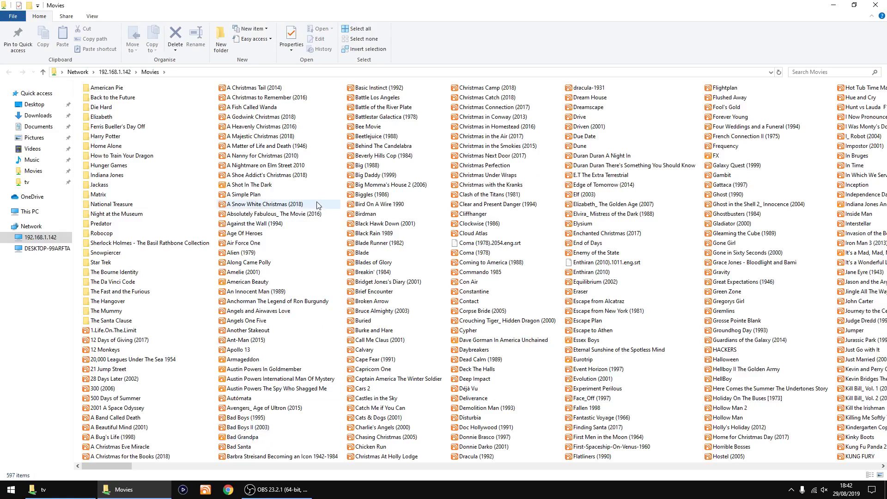
left_click(28, 182)
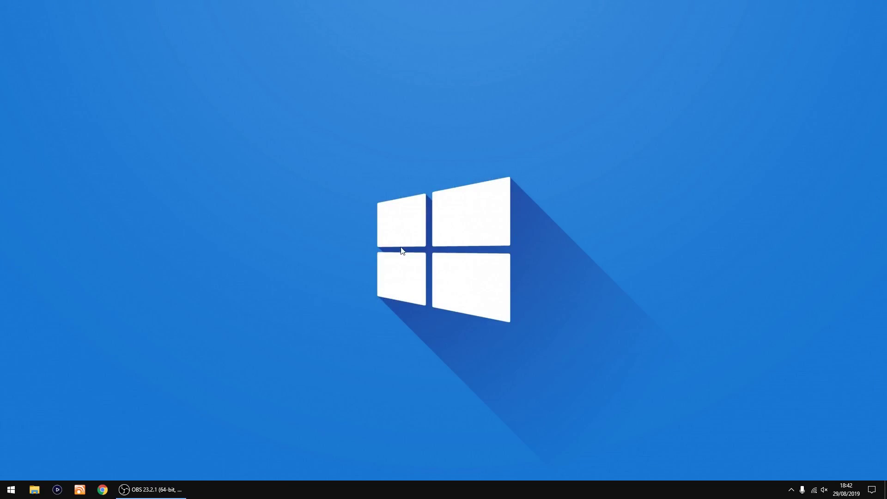
mouse_move(379, 259)
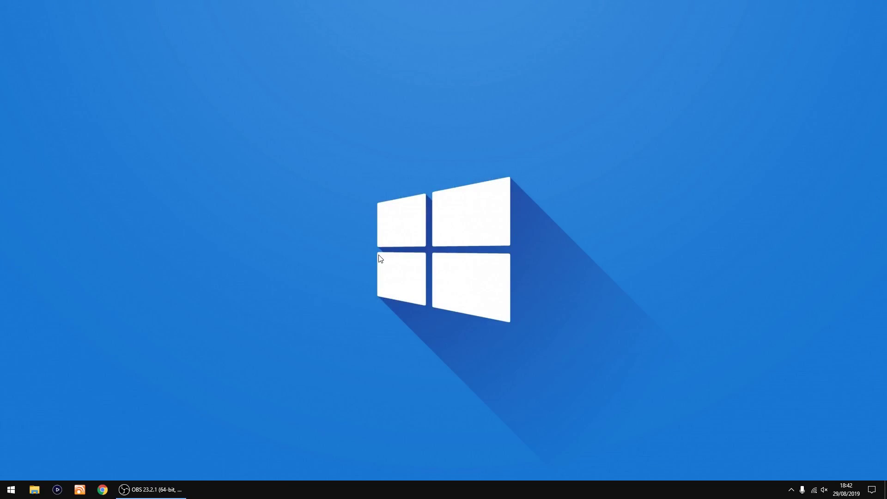